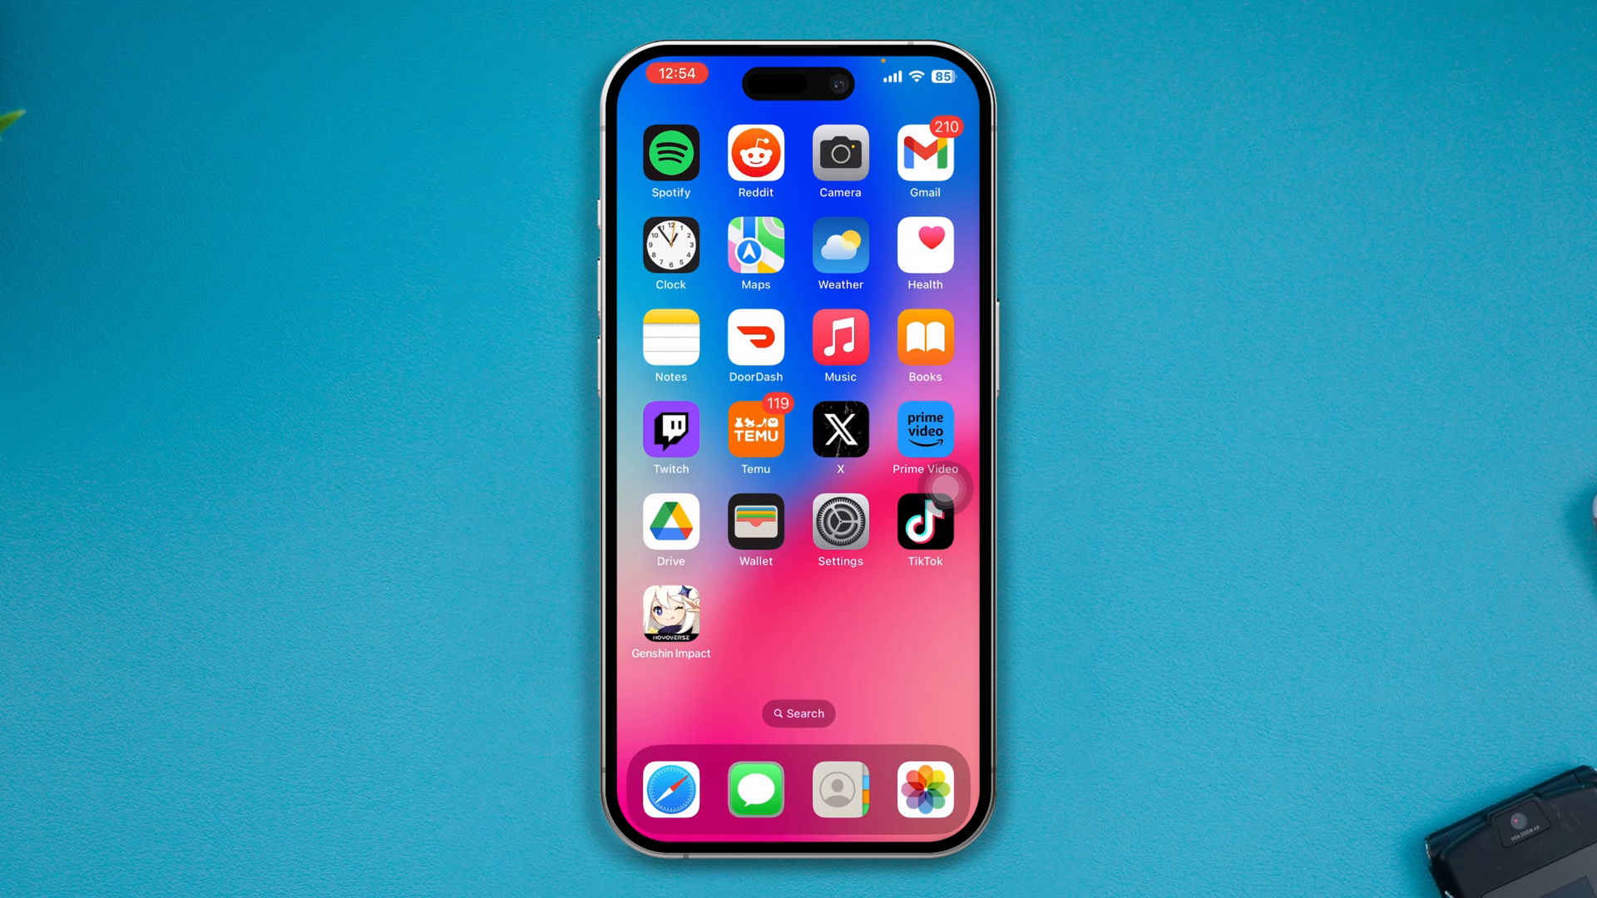
Switch off Content & Privacy Restrictions under Screen Time
left_click(840, 521)
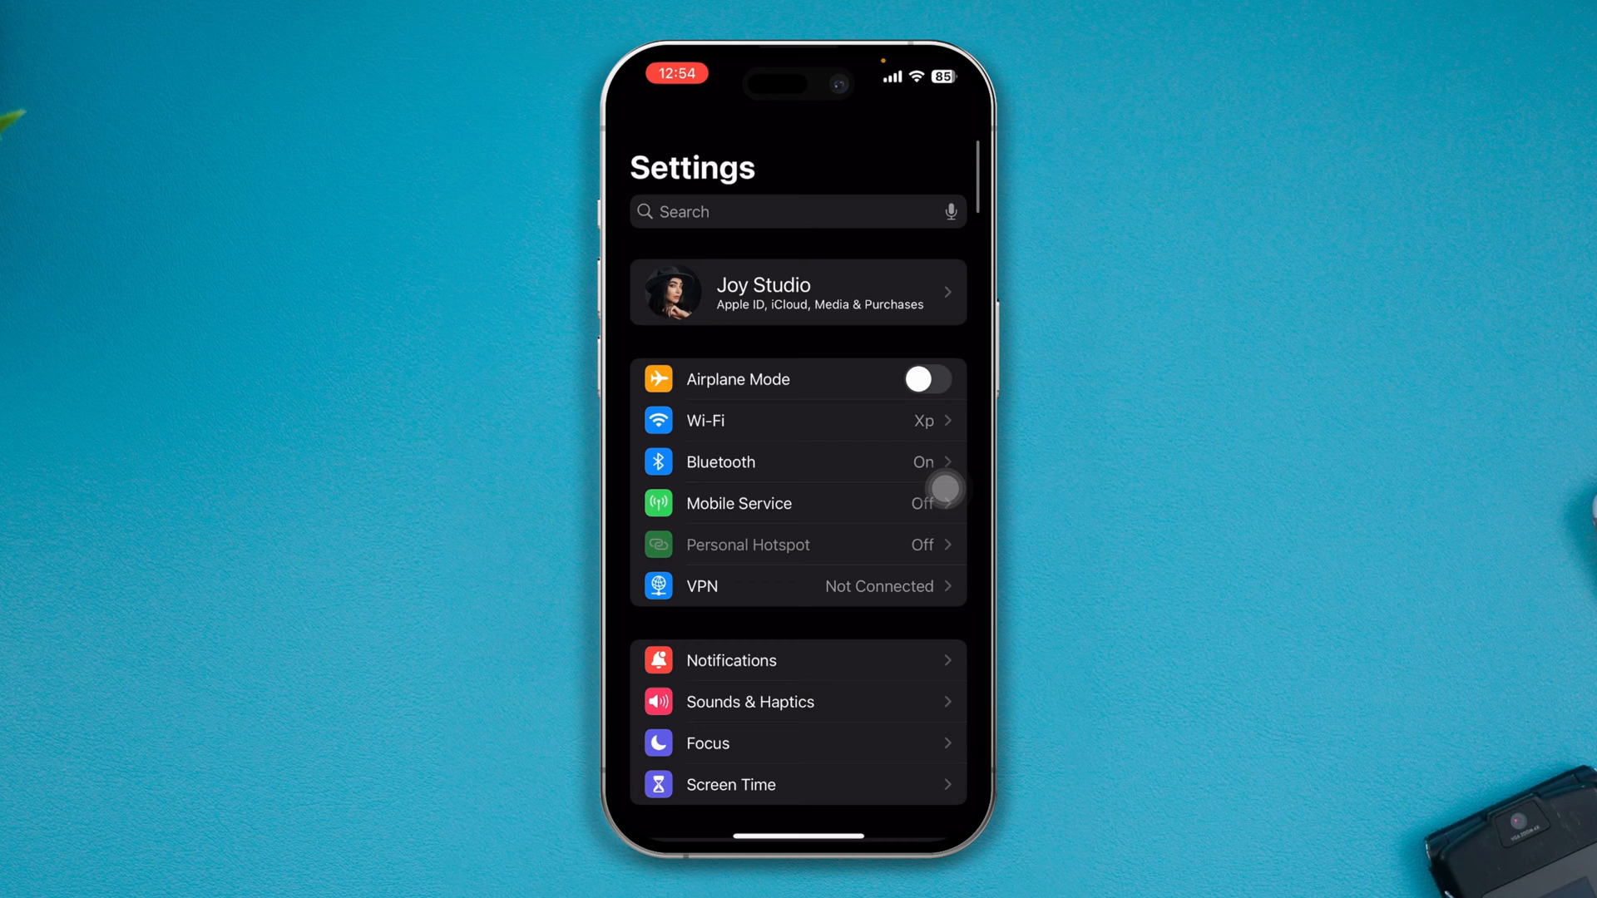
scroll("down", 3)
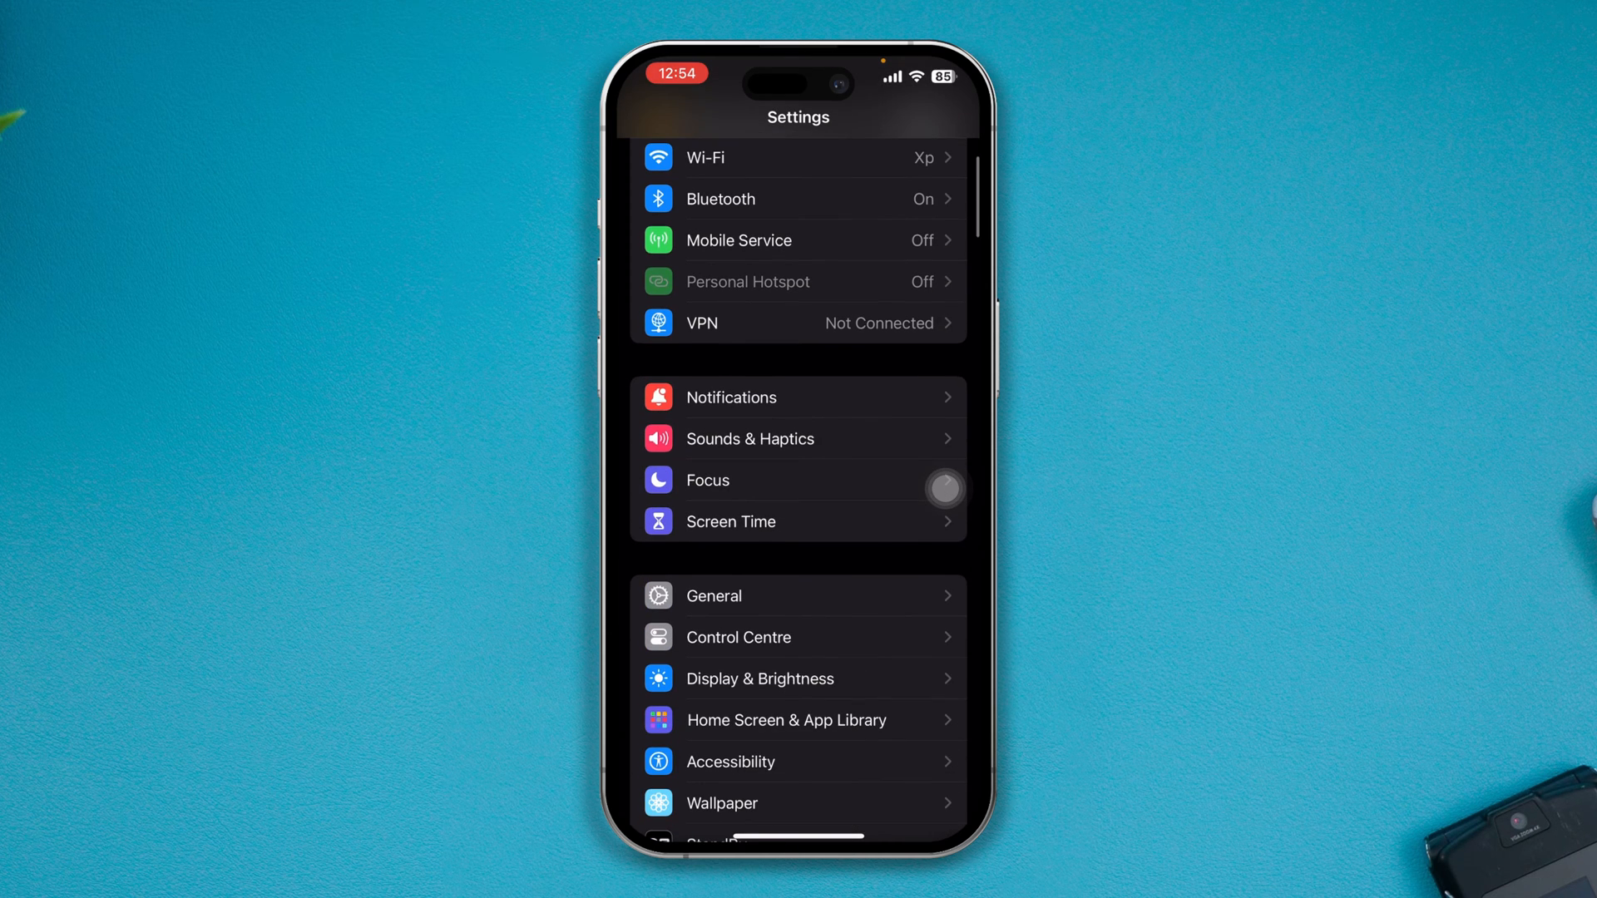
left_click(730, 521)
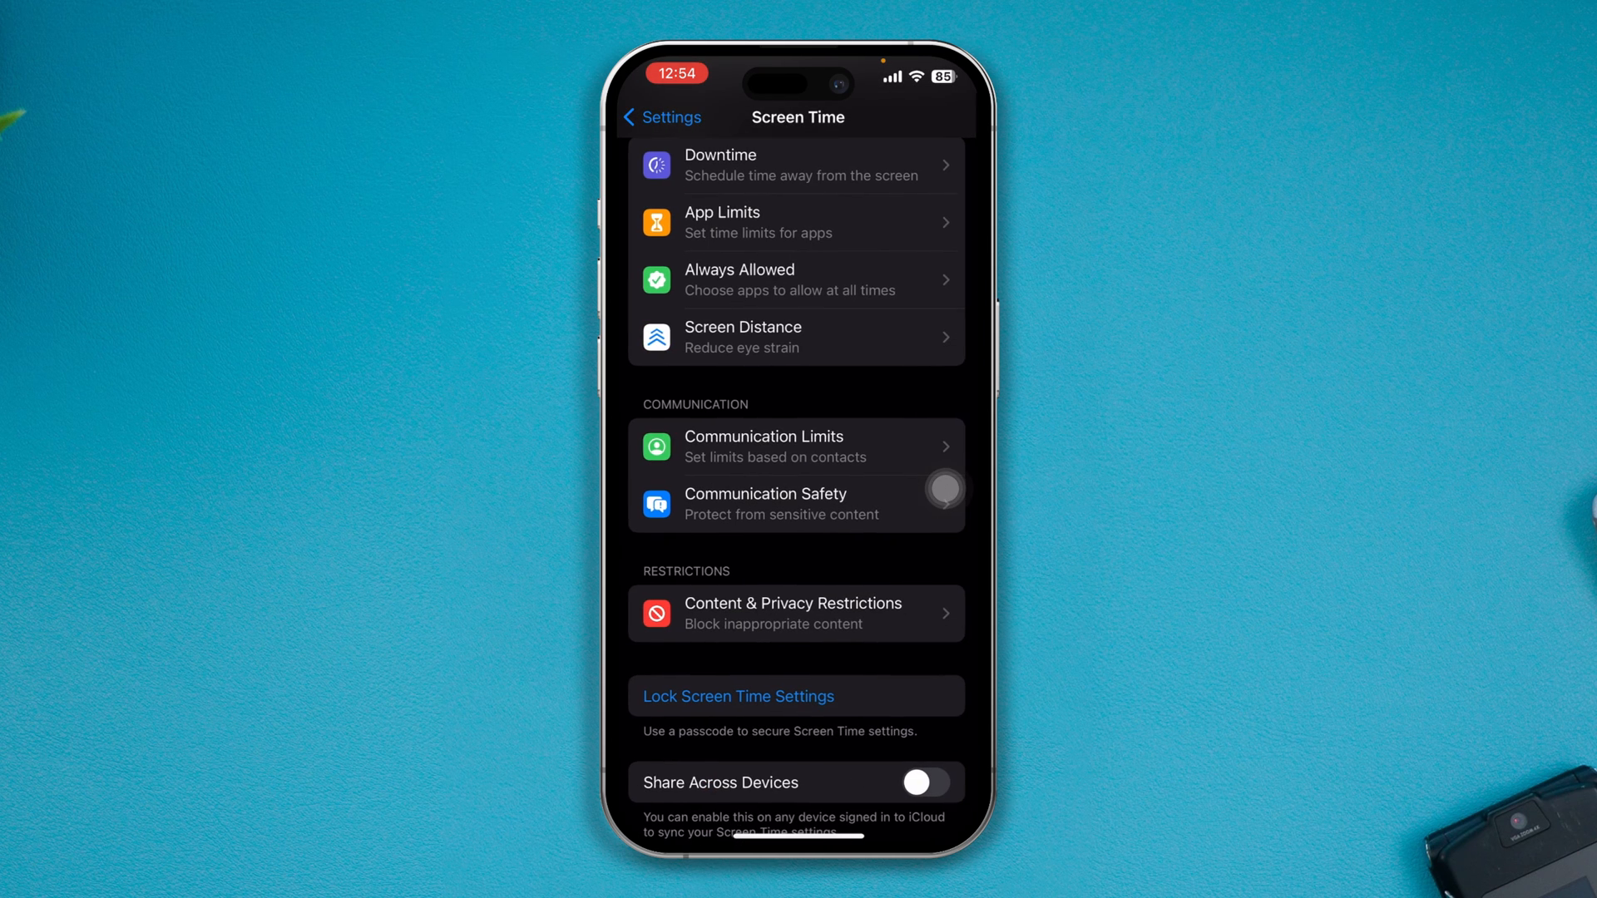
left_click(794, 612)
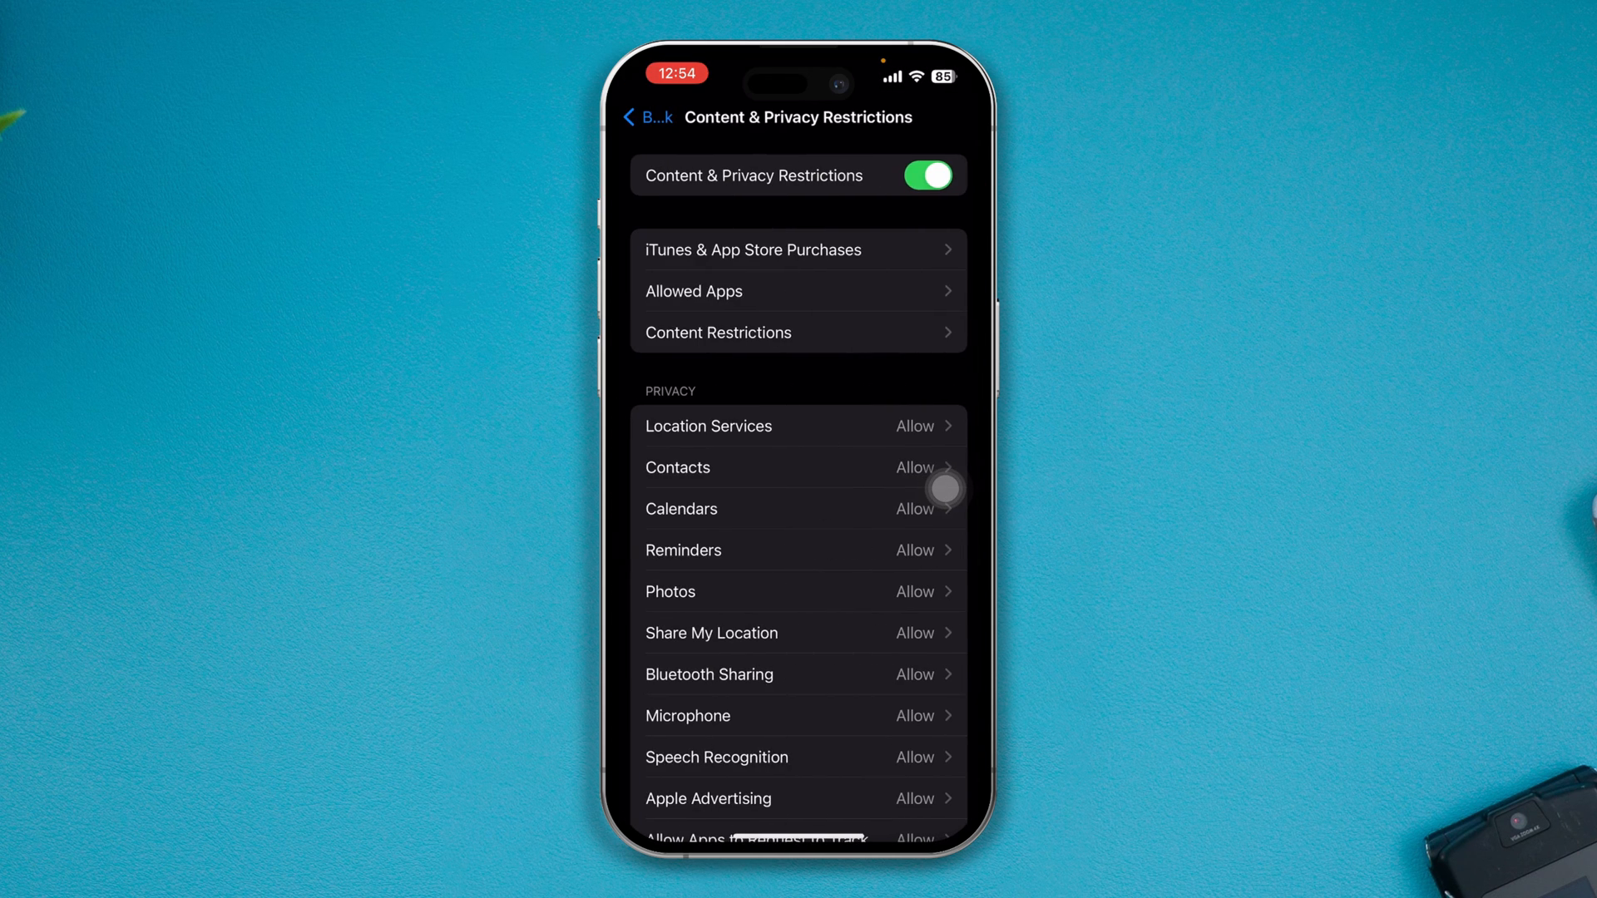
left_click(645, 116)
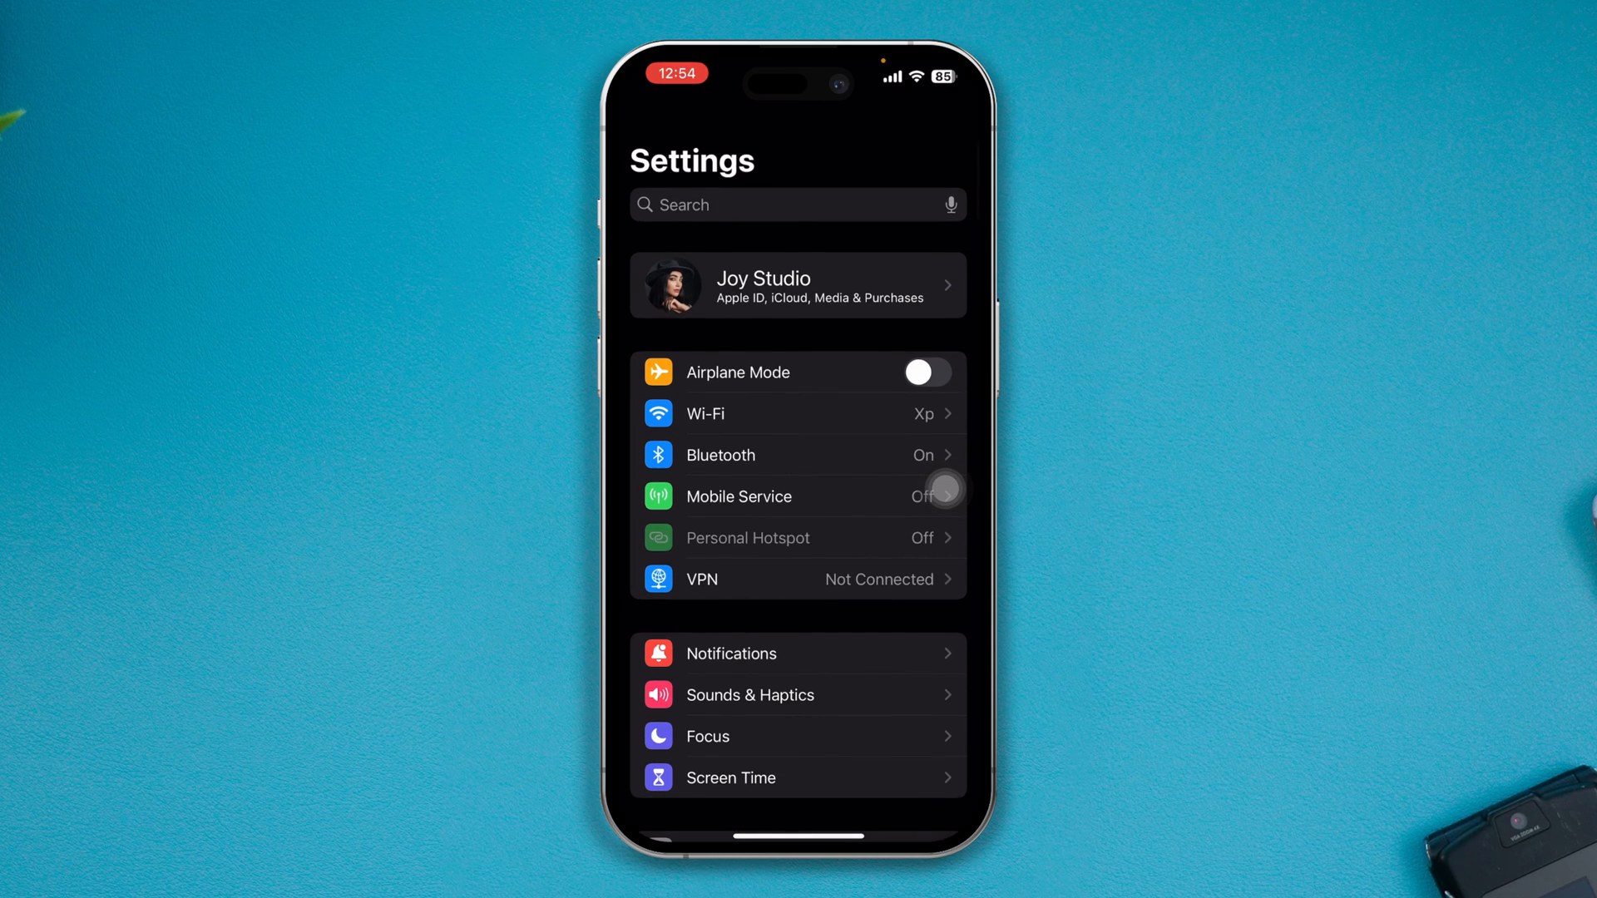
Turn on iCloud Drive's Sync this iPhone under Apple ID > iCloud > Show All
left_click(798, 285)
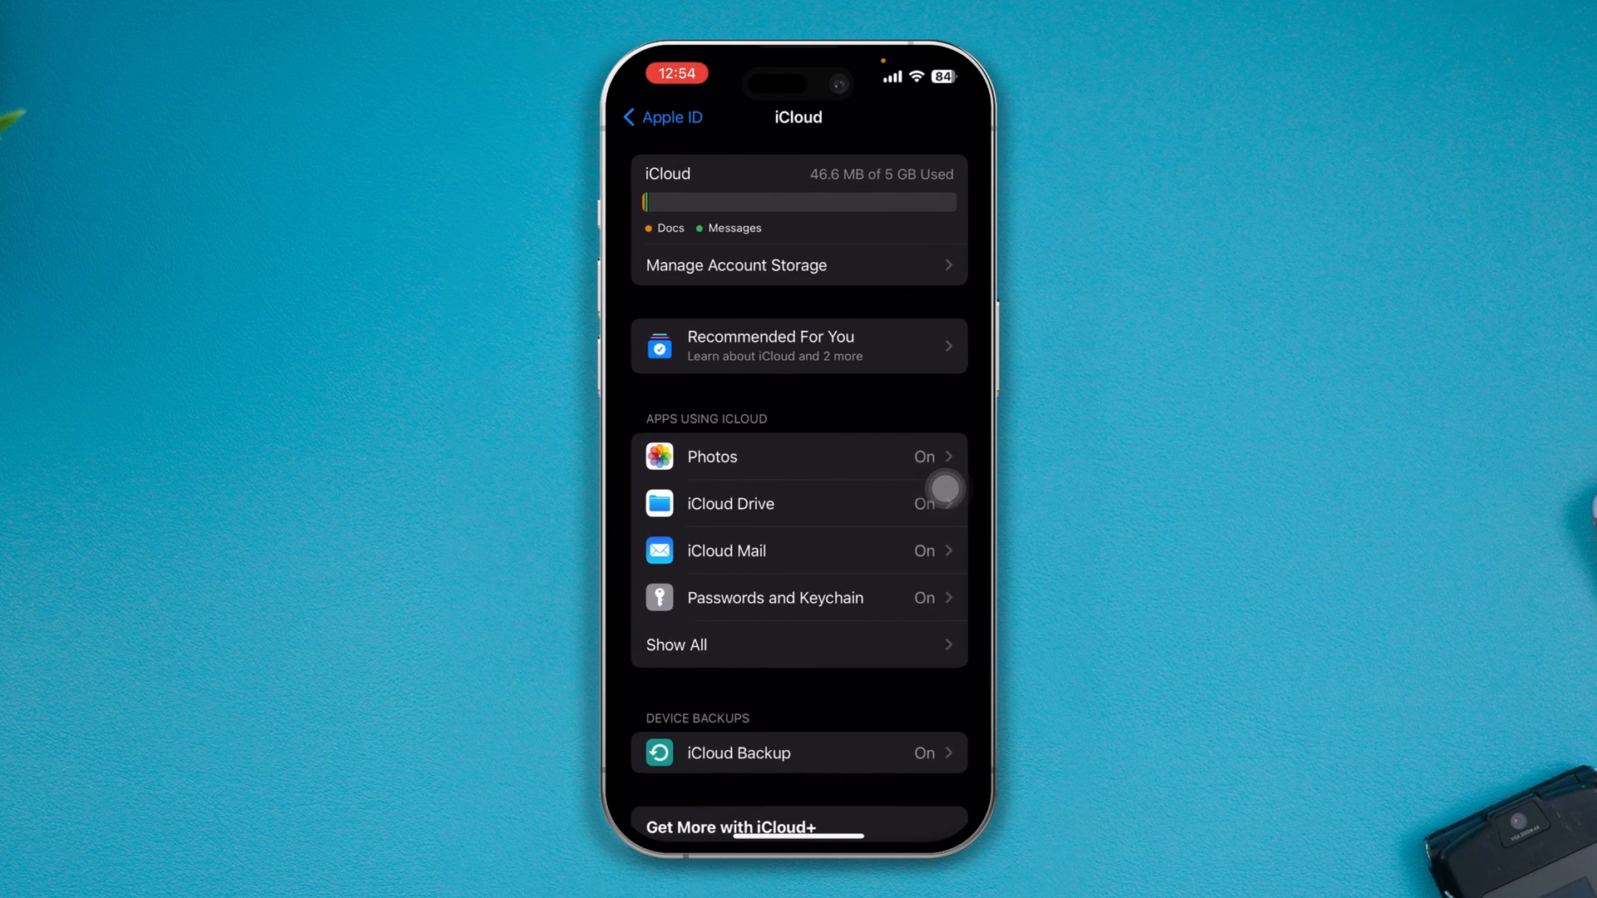
left_click(675, 645)
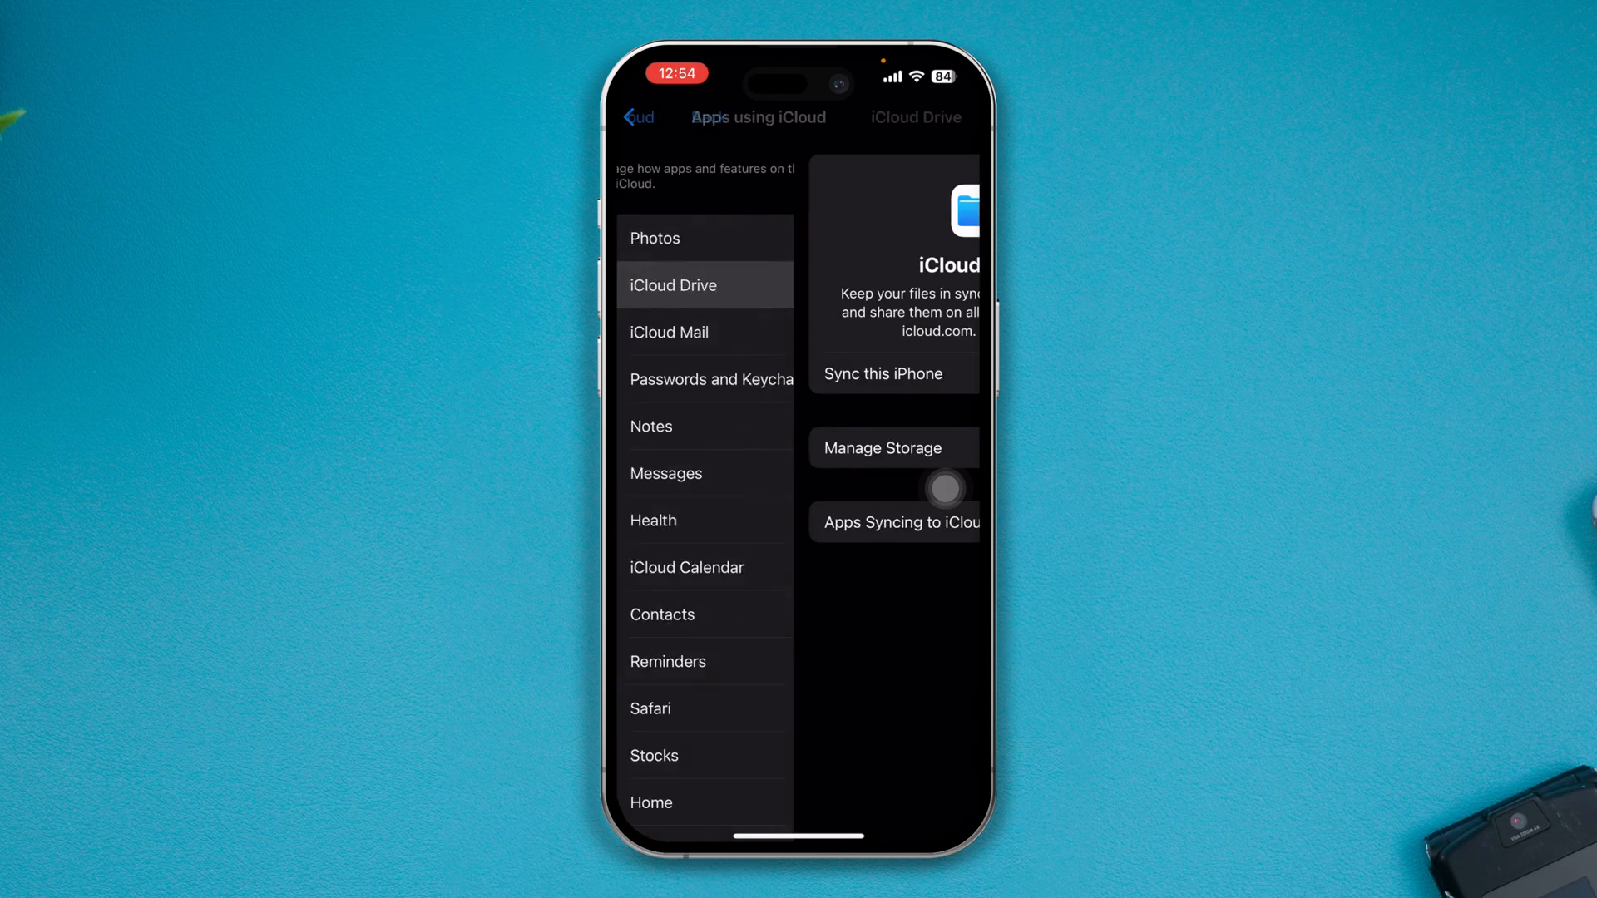
left_click(672, 285)
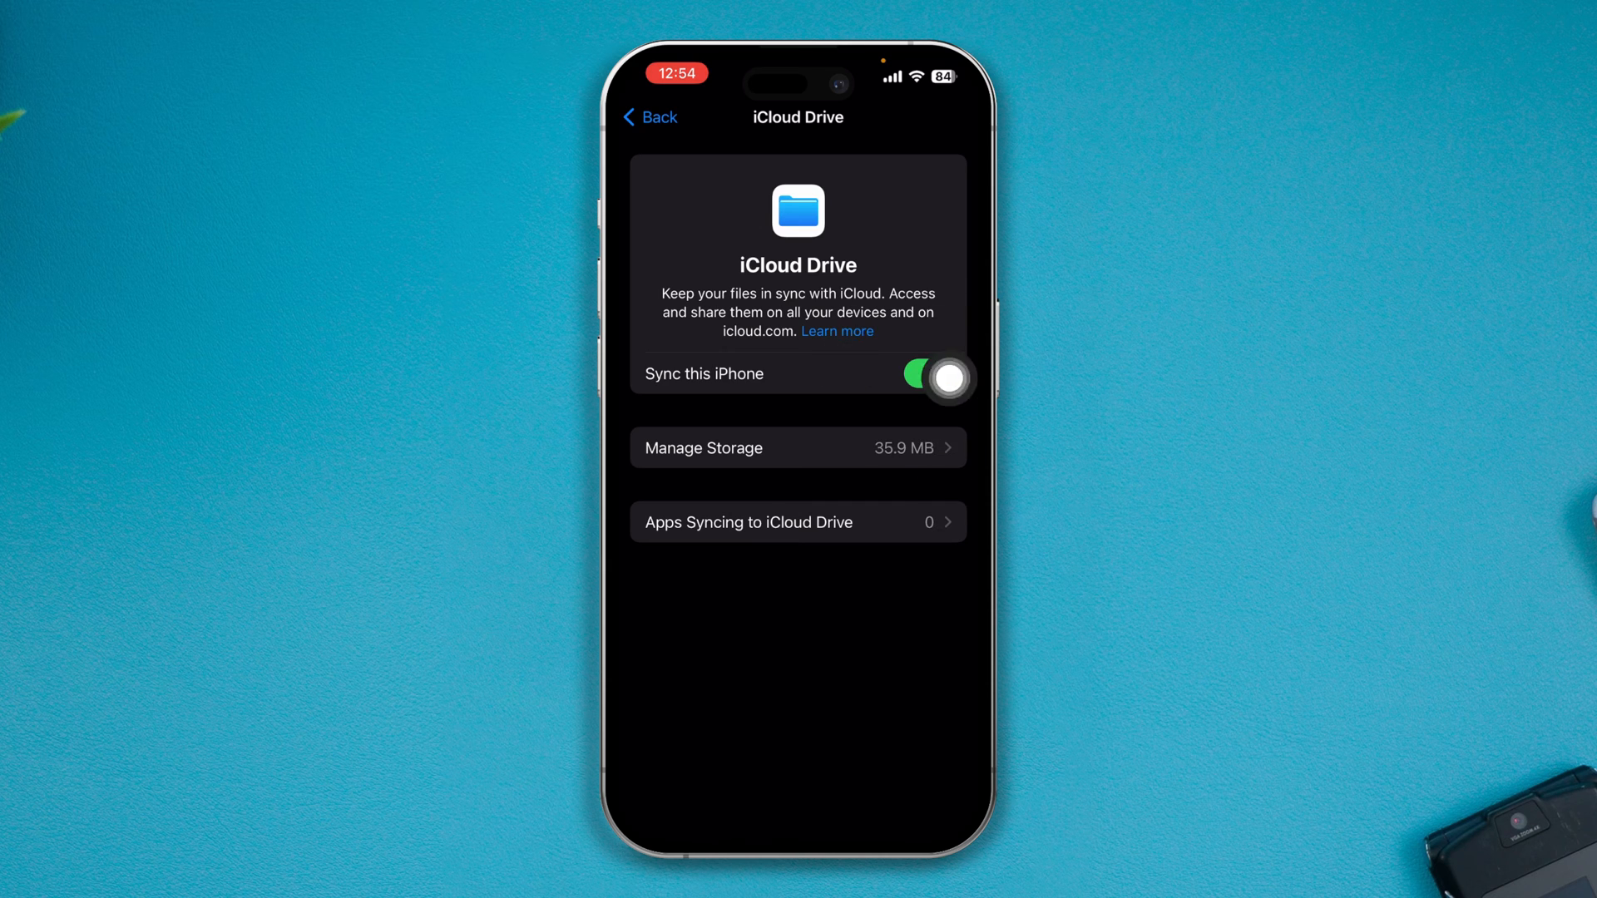
left_click(649, 117)
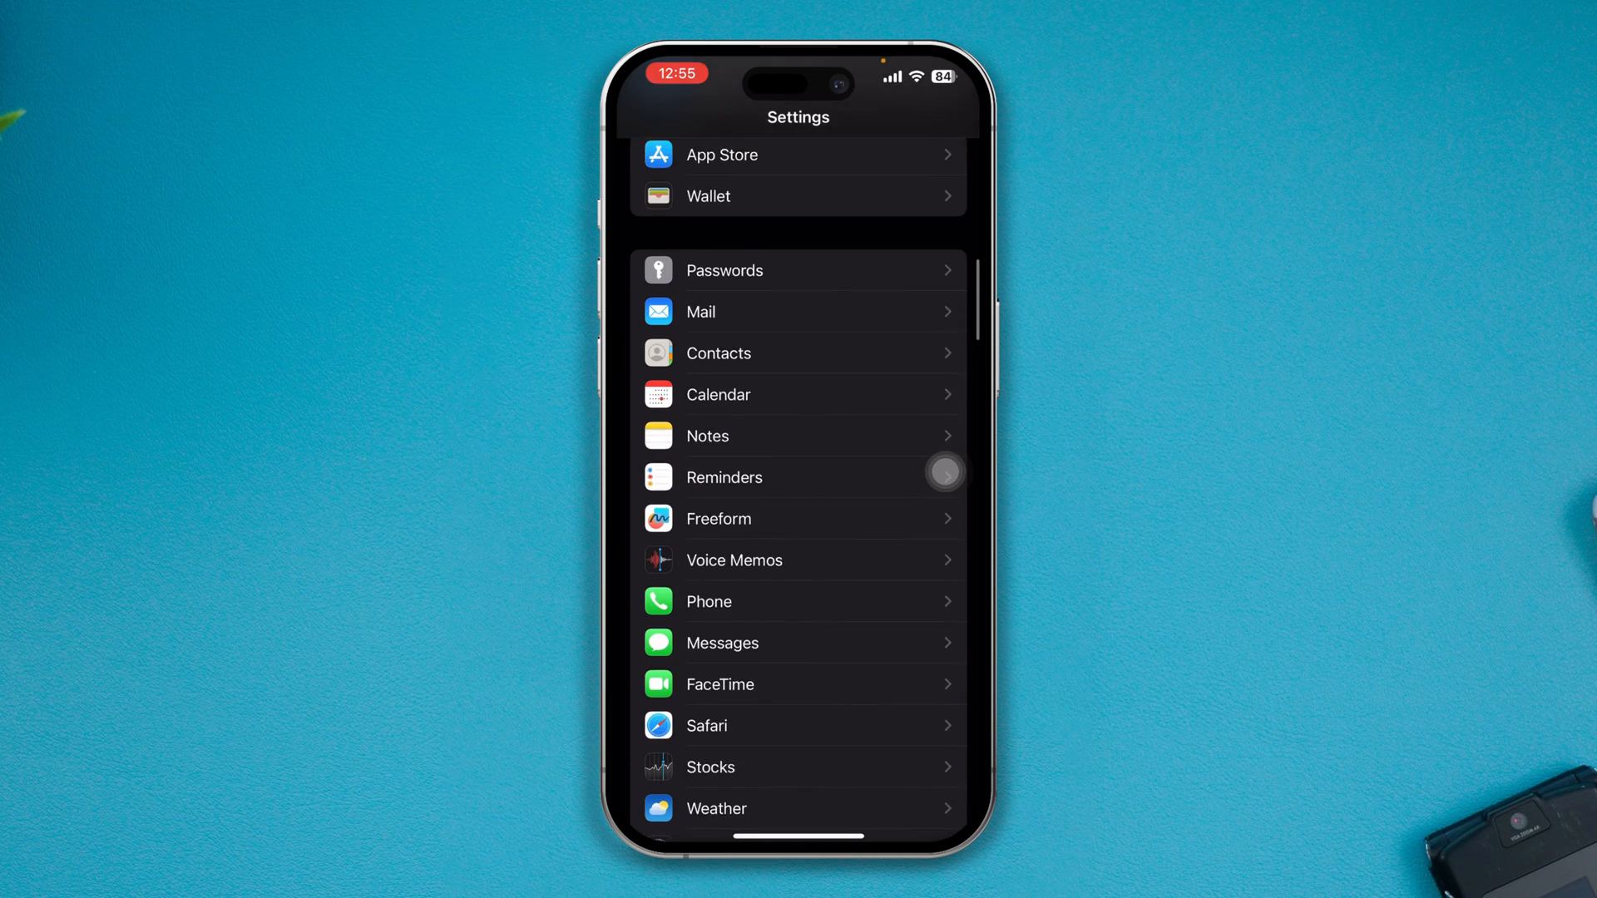
Set App Store mobile-data App Downloads to Always Allow and return to the main list
scroll("down", 3)
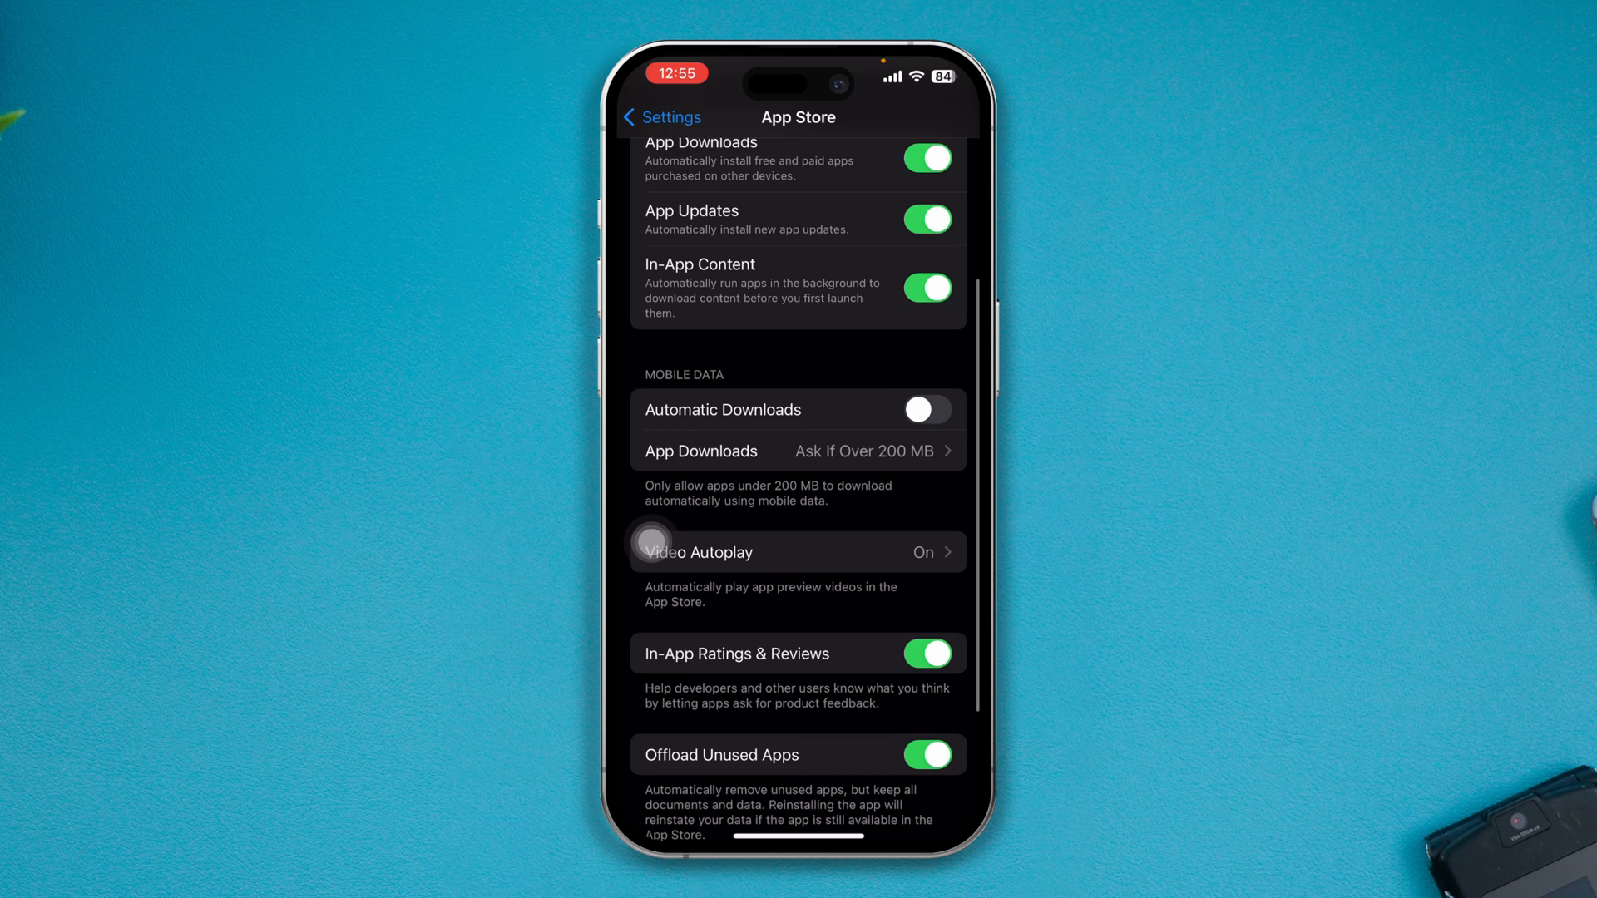
left_click(798, 451)
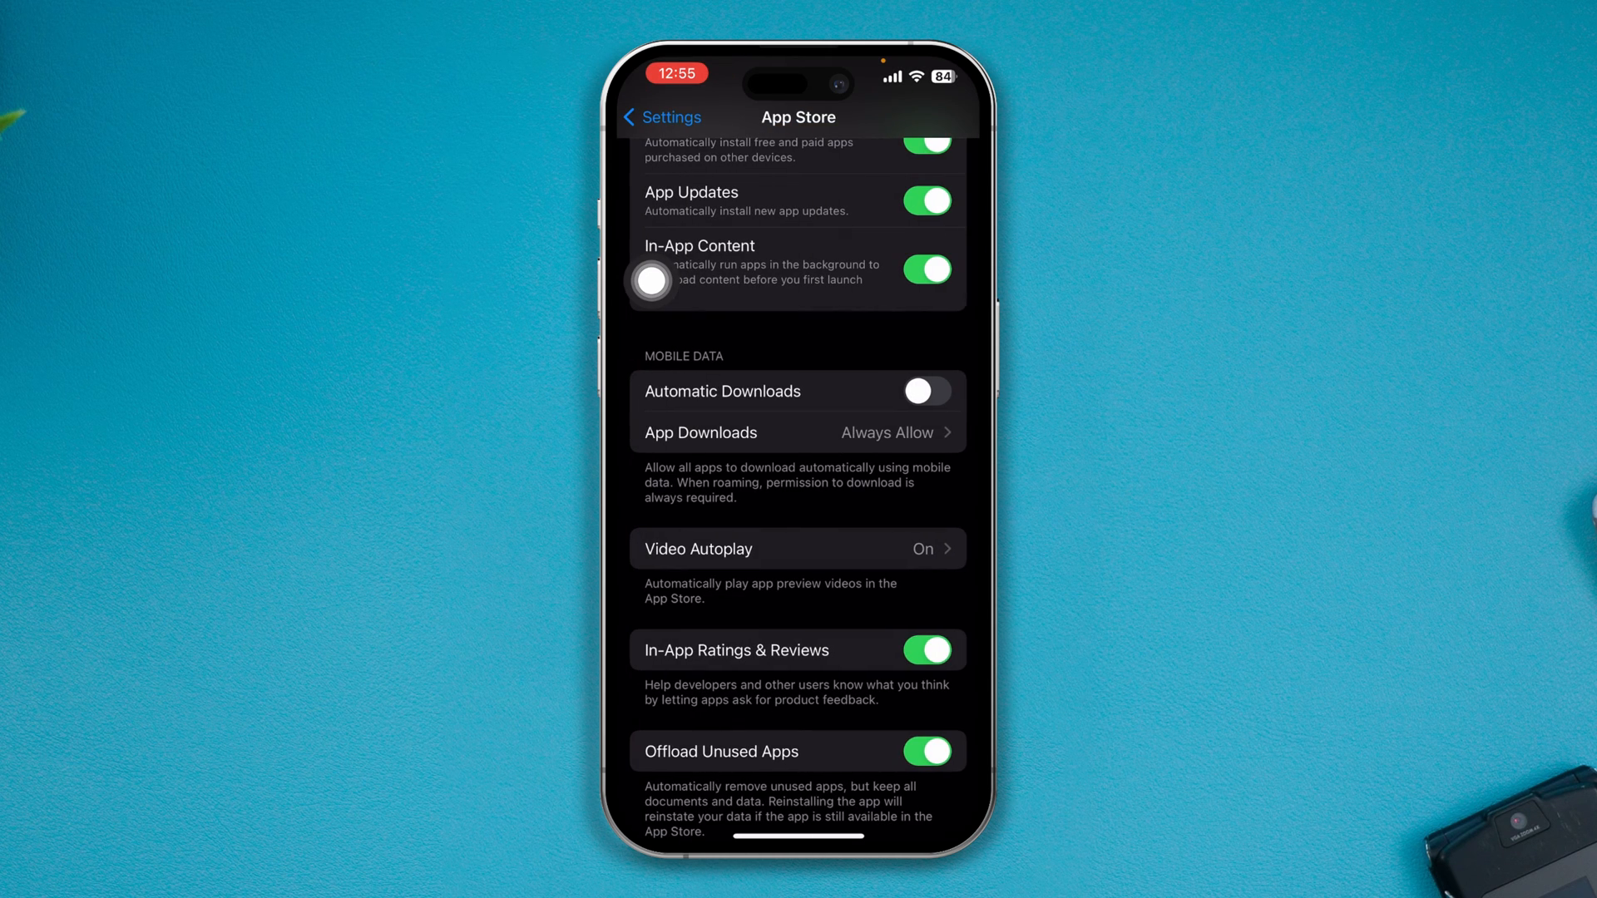
scroll("down", 3)
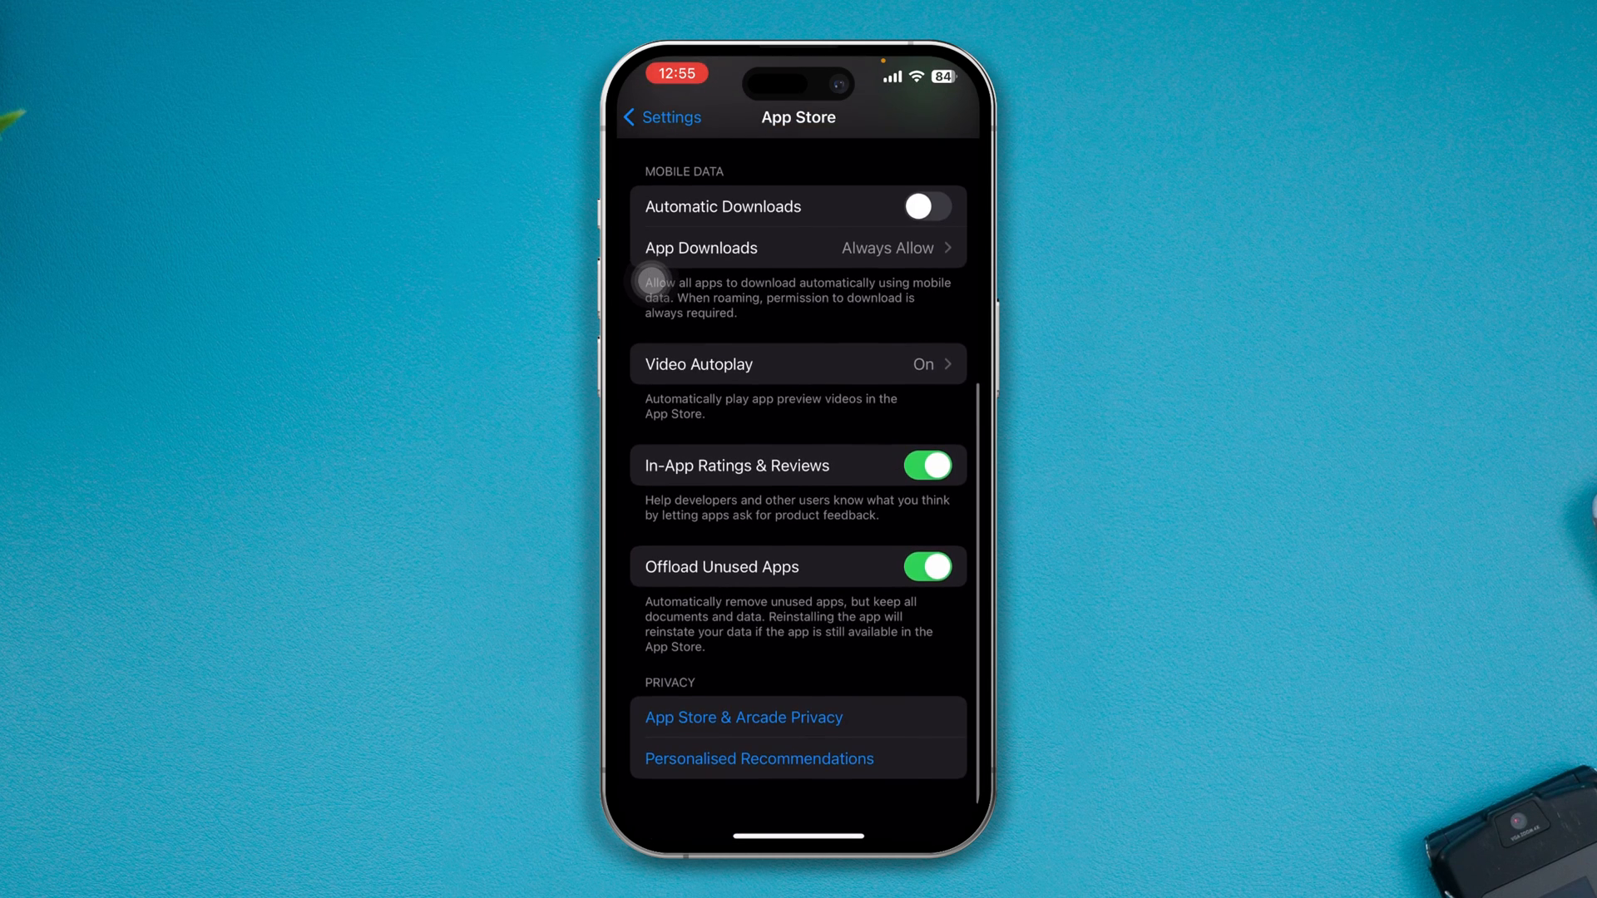
left_click(659, 117)
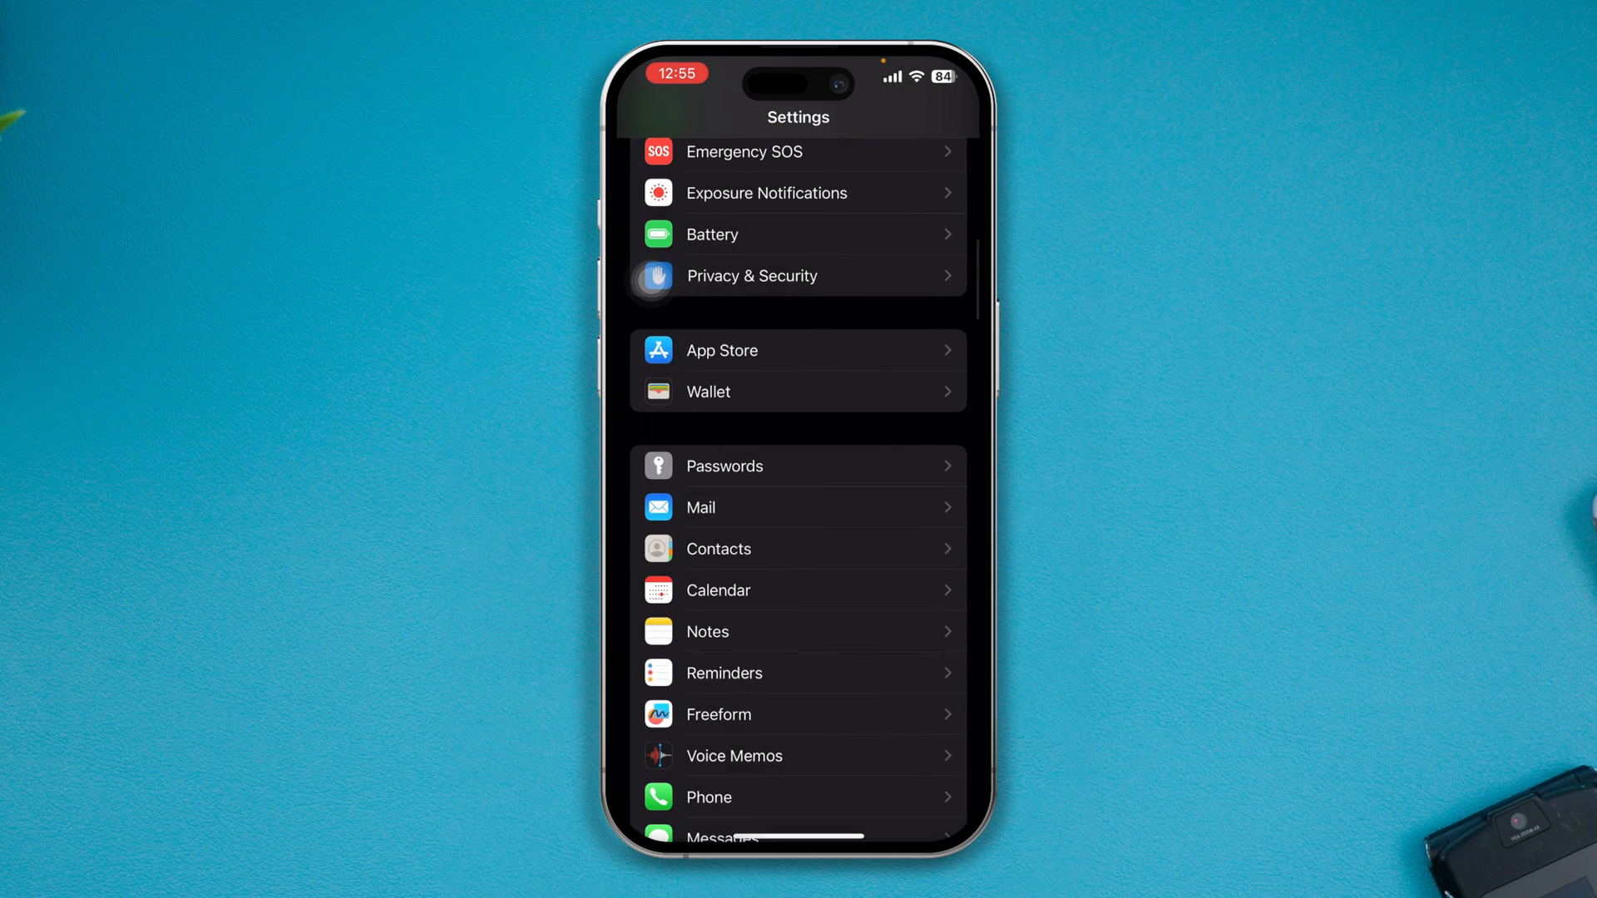
Leave Settings and confirm Restart from the AssistiveTouch menu
scroll("down", 3)
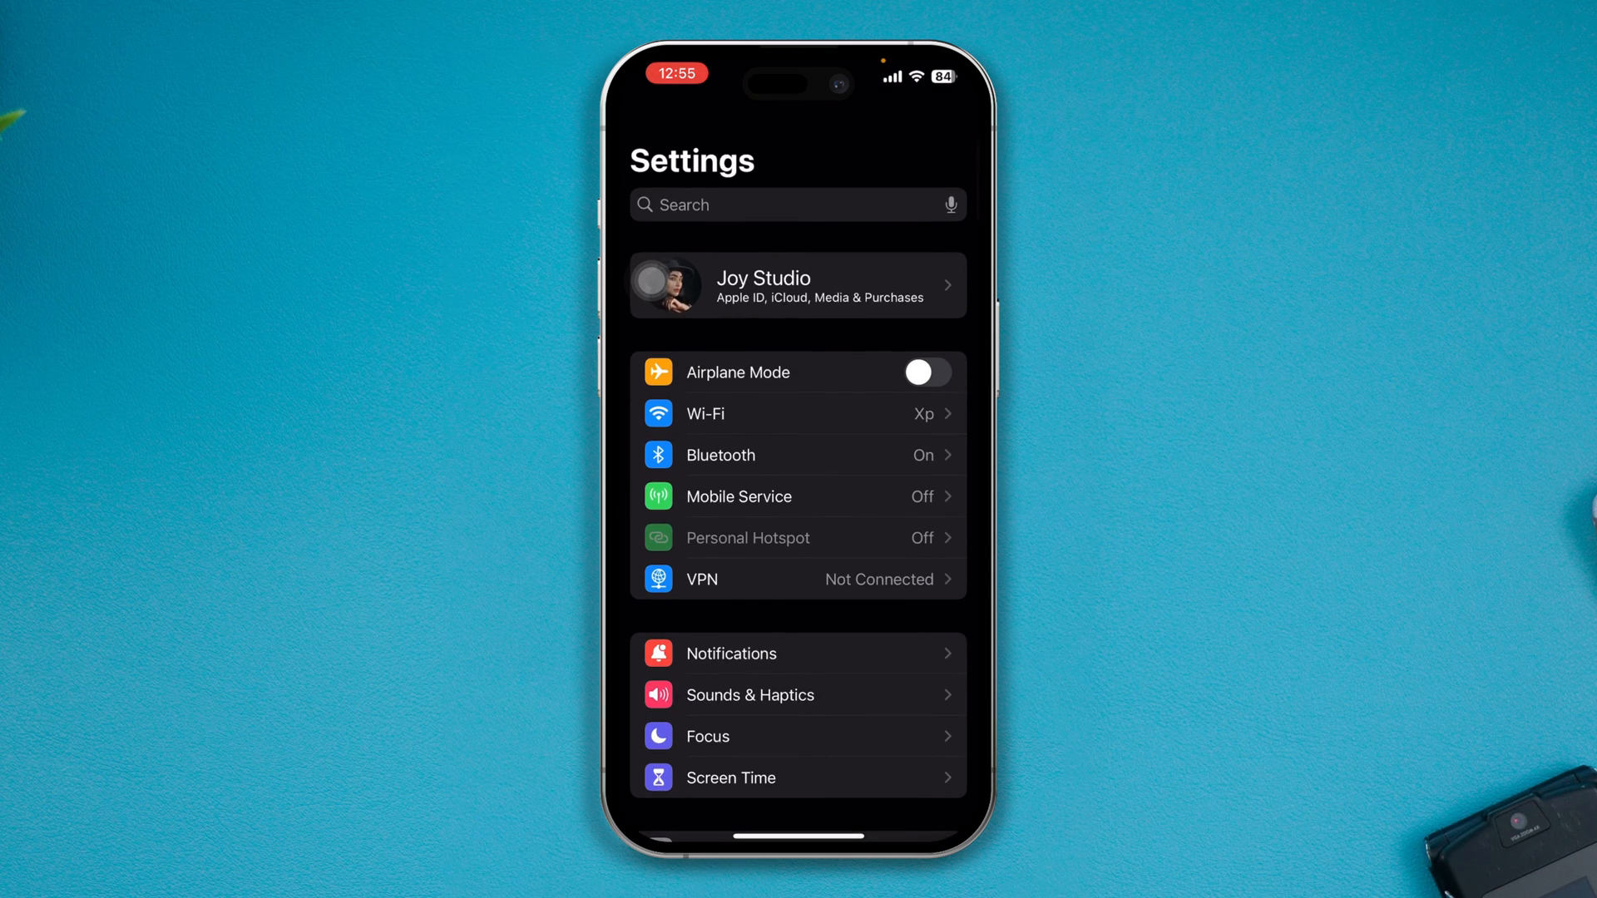
left_click(798, 285)
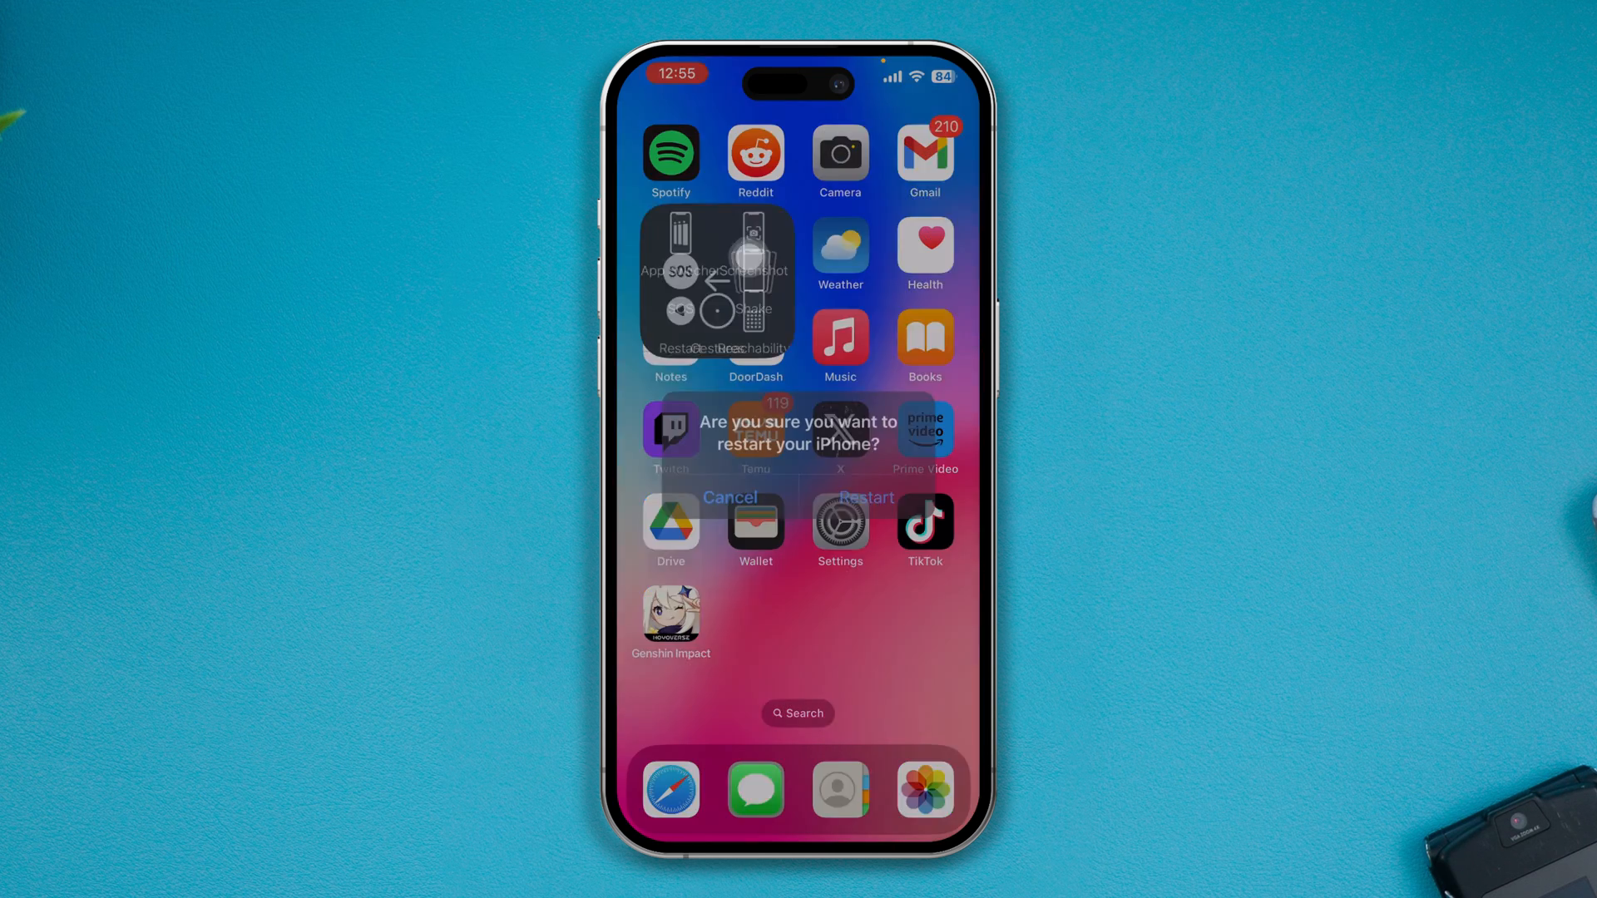
left_click(730, 497)
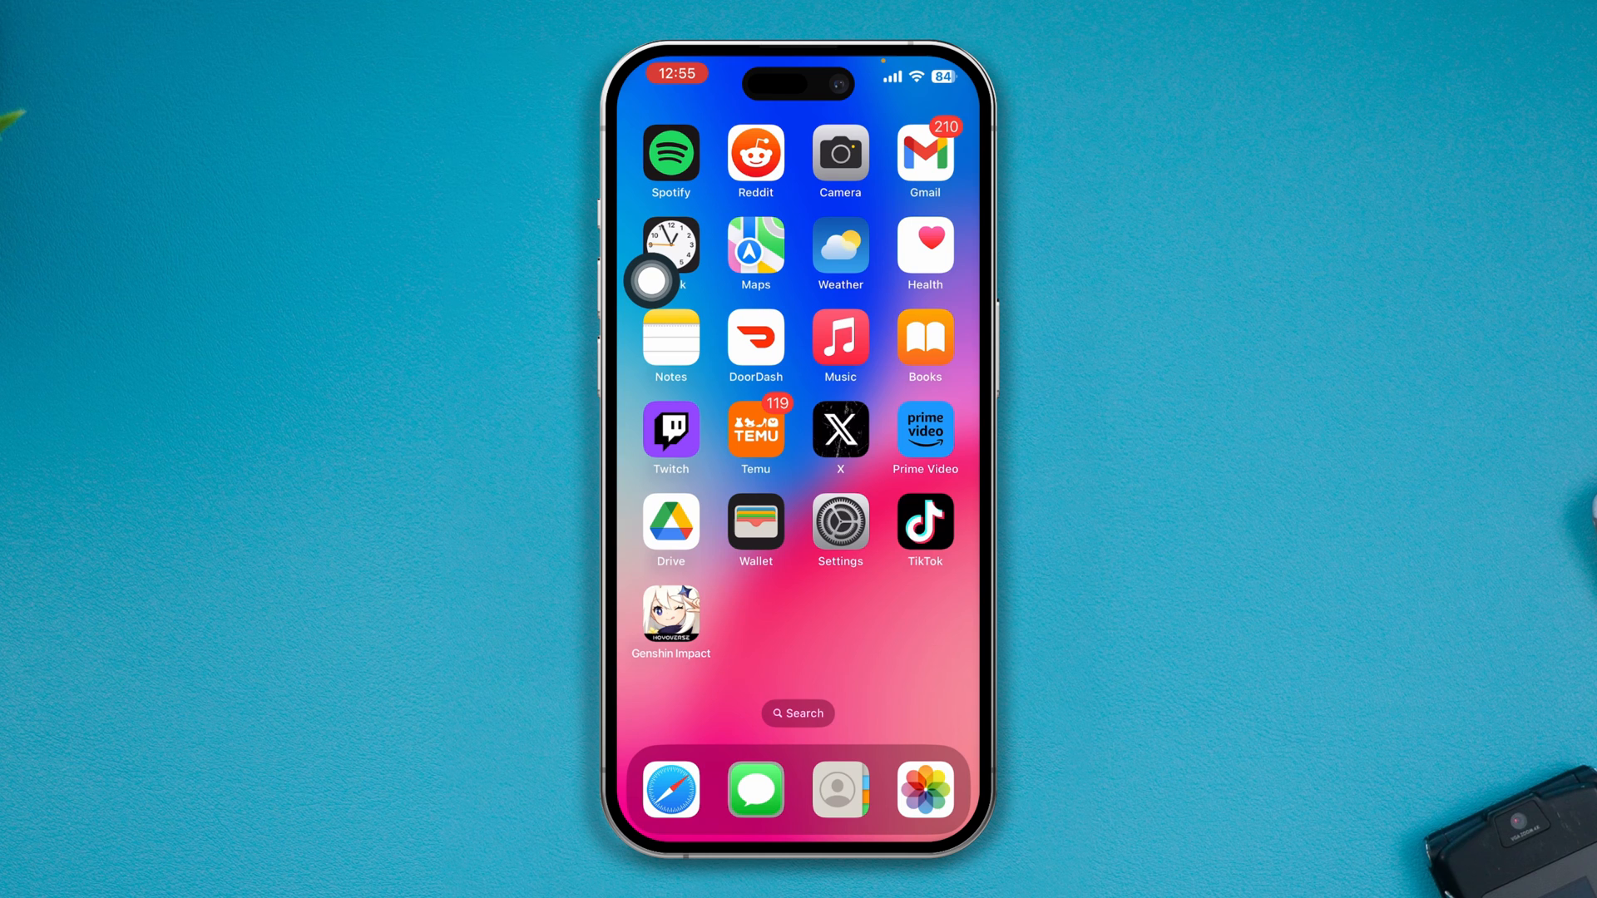